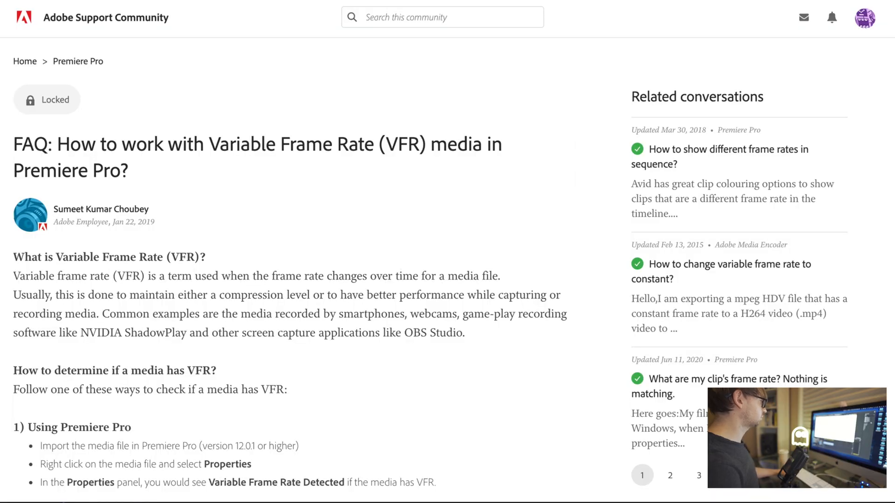
Finish reading the Adobe Support Community FAQ and bring the empty HandBrake window forward
scroll("down", 3)
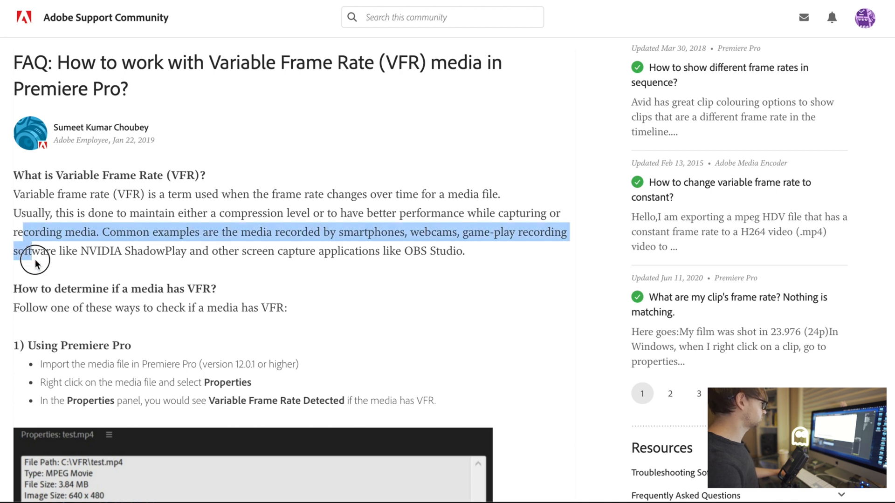
scroll("down", 3)
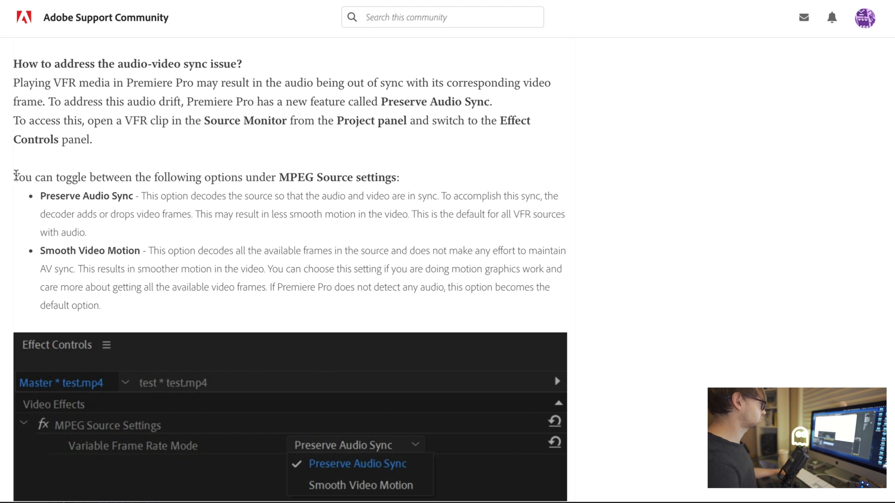
mouse_move(50, 227)
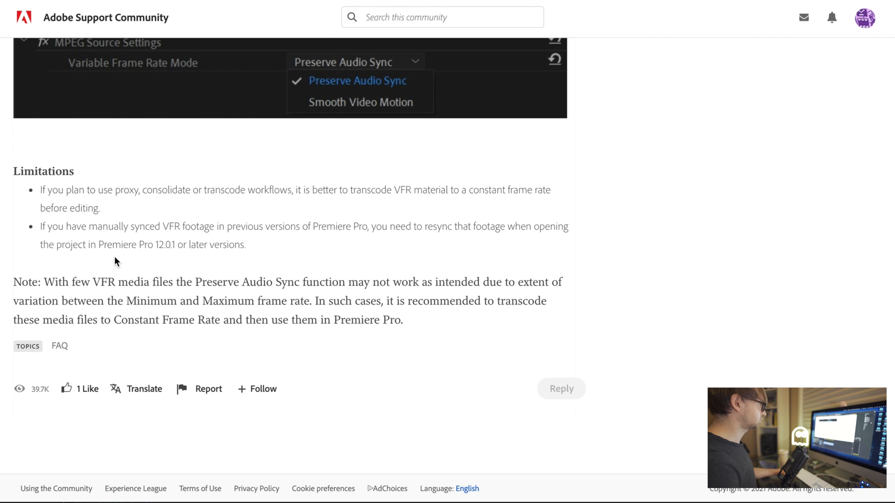
mouse_move(238, 304)
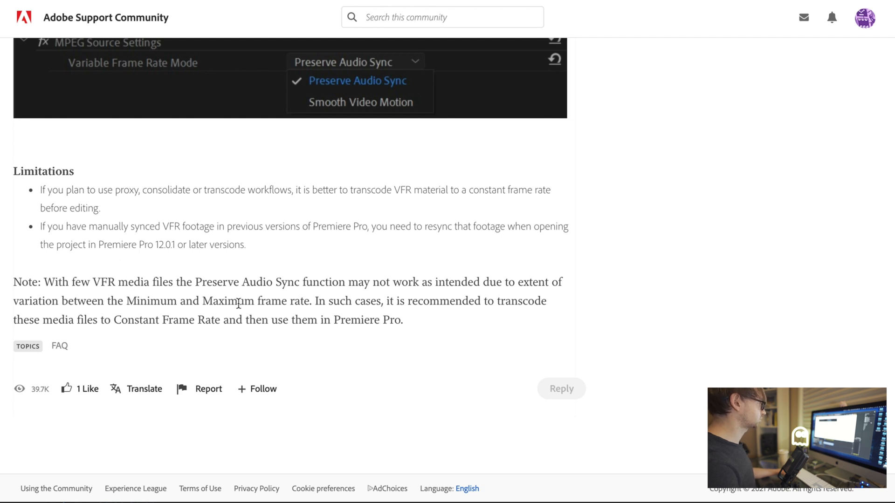
mouse_move(277, 288)
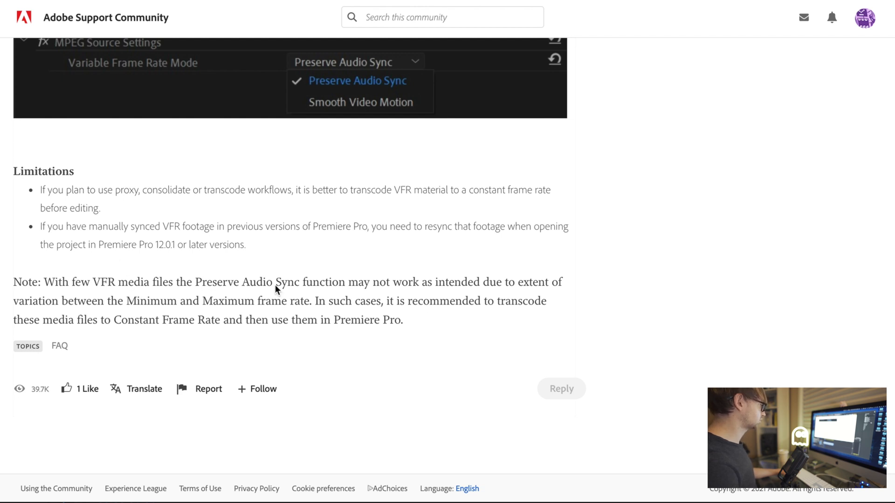
mouse_move(308, 300)
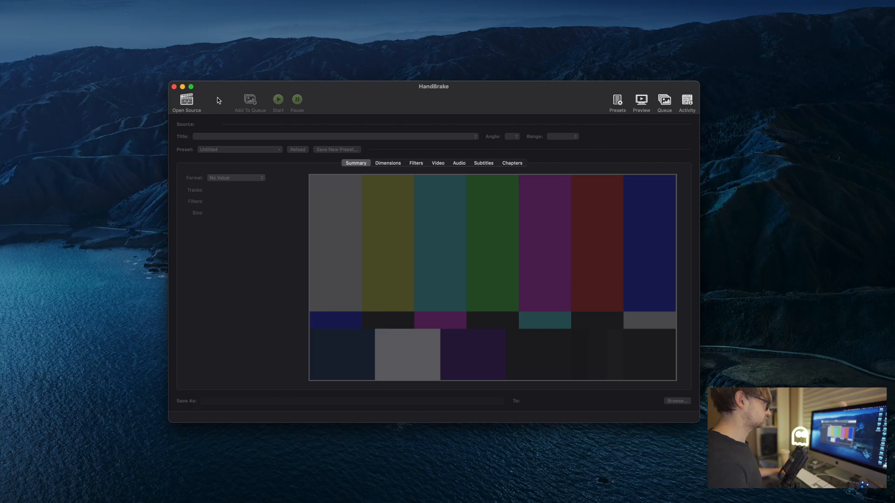
left_click(186, 101)
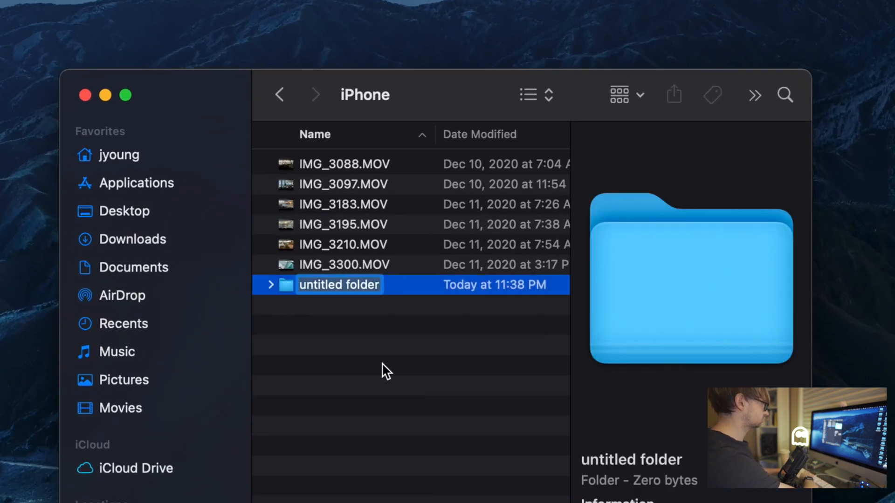
Name the new Finder folder beside the six iPhone MOV clips
type("T")
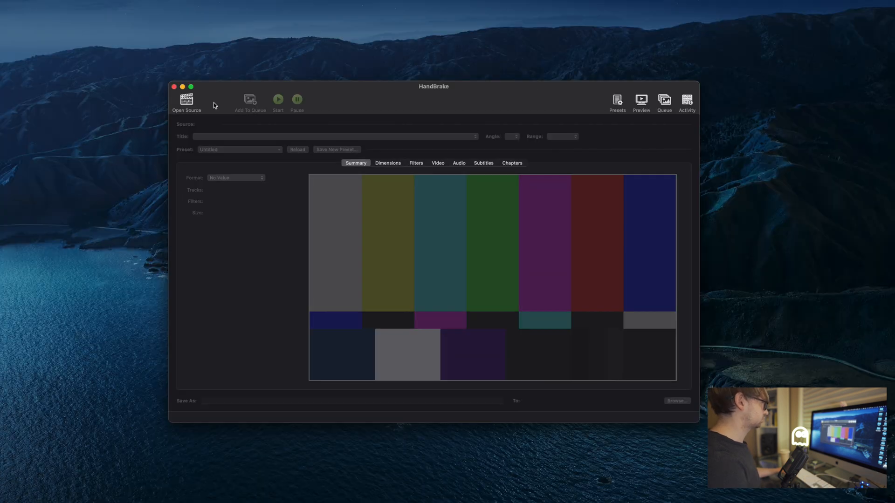
mouse_move(187, 102)
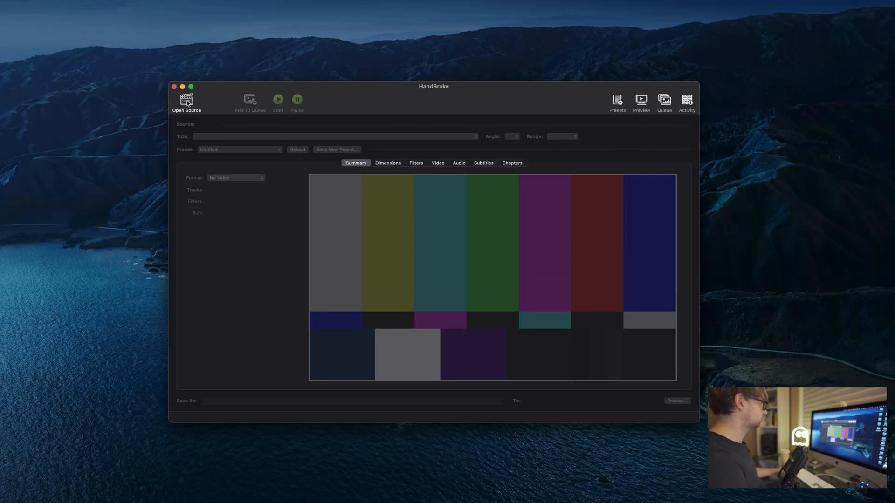
Load the iPhone clips folder from Source as HandBrake's source so its six titles scan
left_click(186, 101)
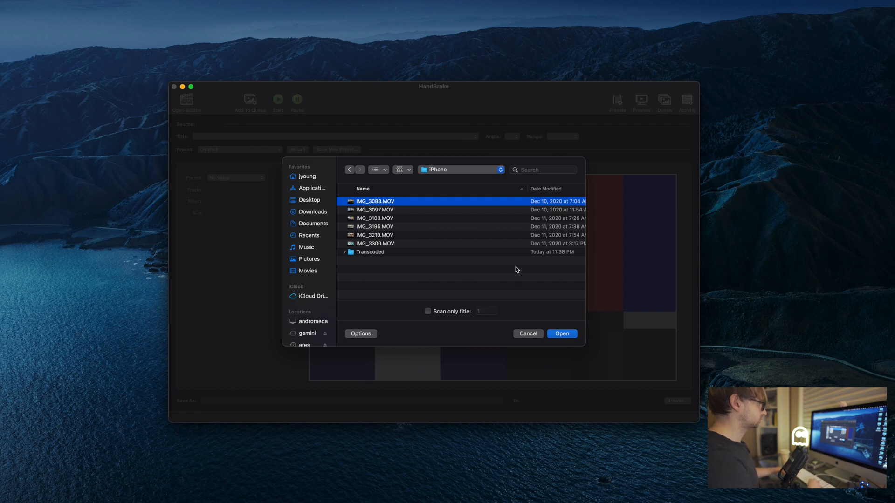
left_click(349, 169)
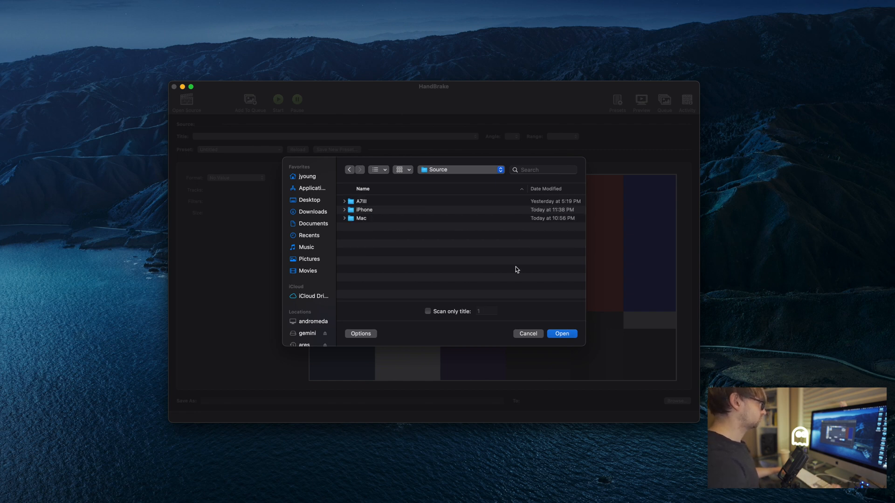
left_click(363, 209)
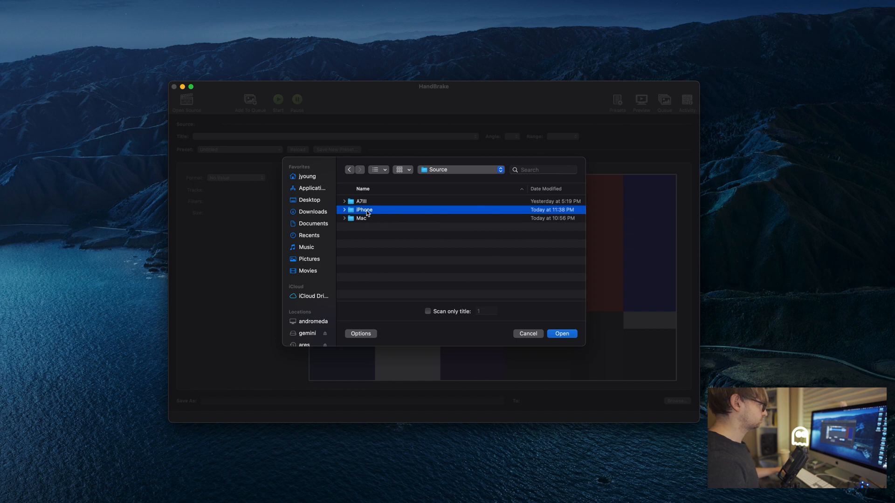
left_click(562, 333)
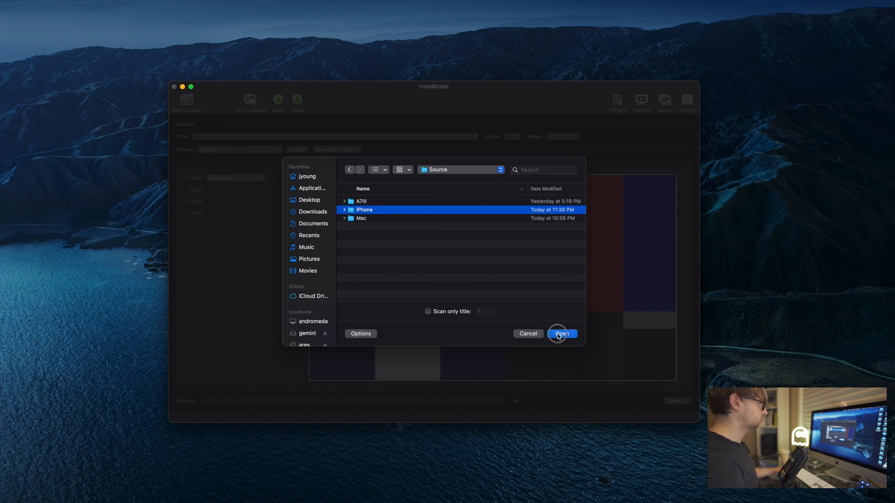
left_click(561, 334)
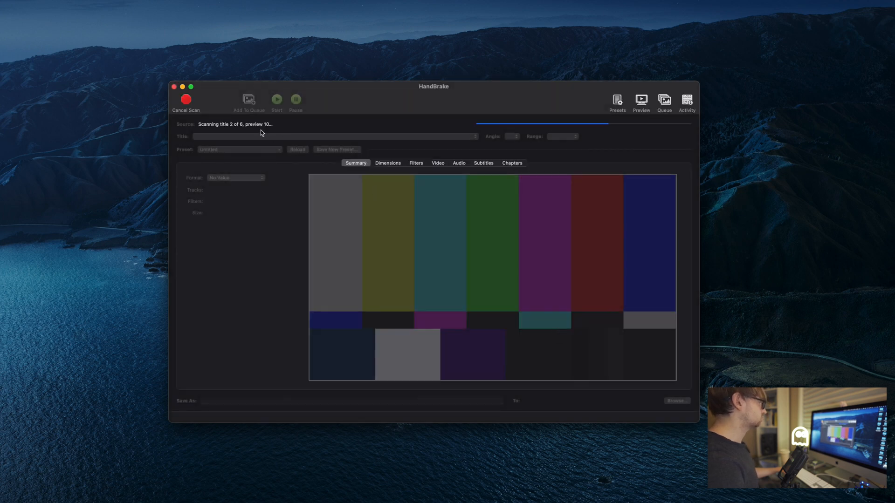